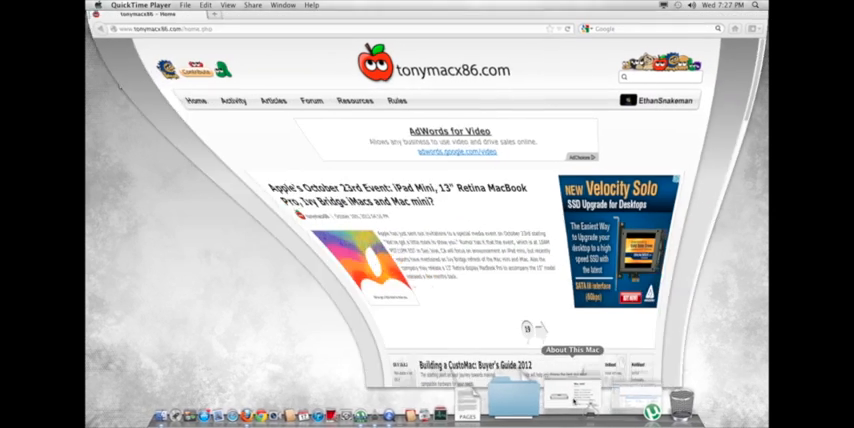
# Reach the tonymacx86 Downloads page via Resources and scroll the file list showing MultiBeast and UniBeast.
pyautogui.click(284, 114)
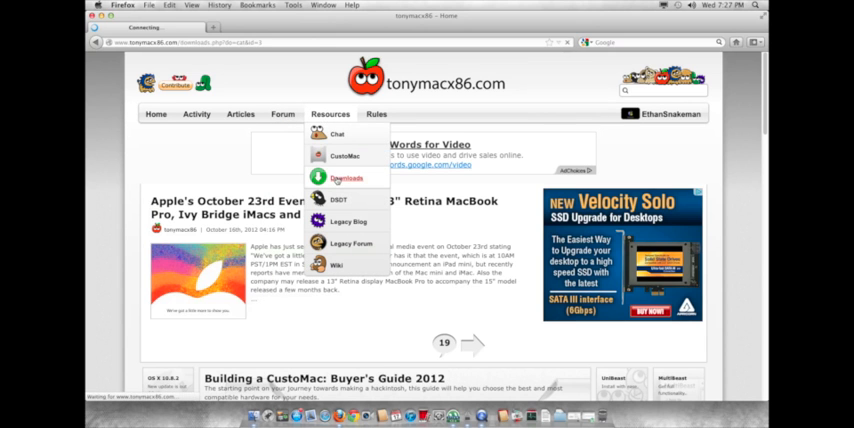
pyautogui.click(348, 178)
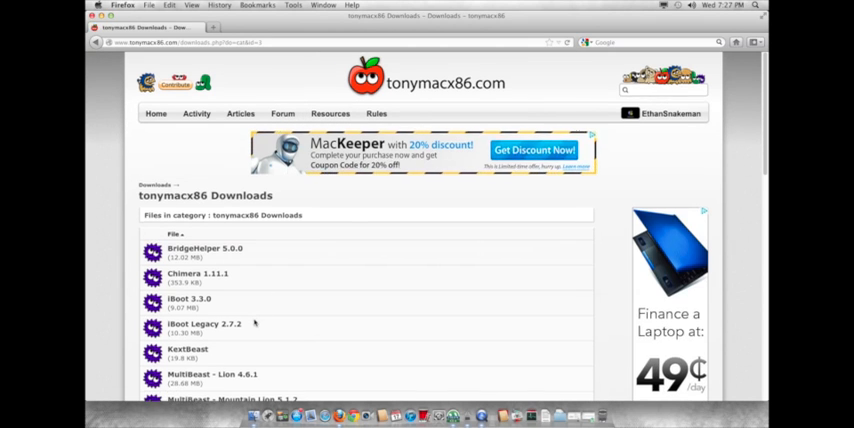
pyautogui.scroll(-3)
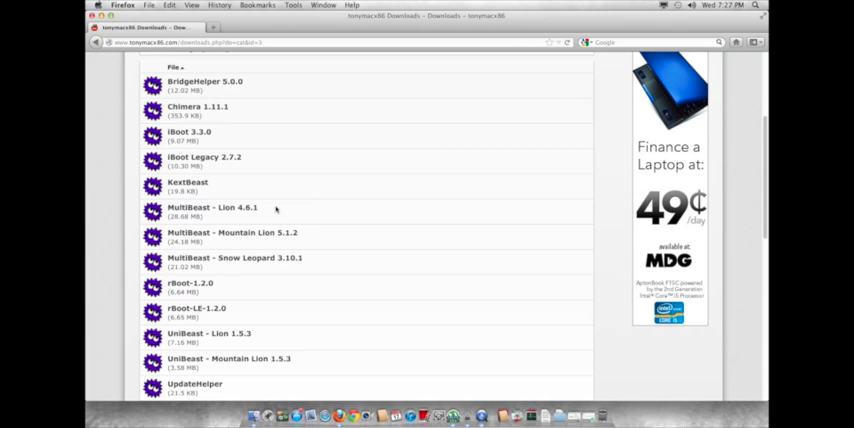
pyautogui.moveTo(488, 370)
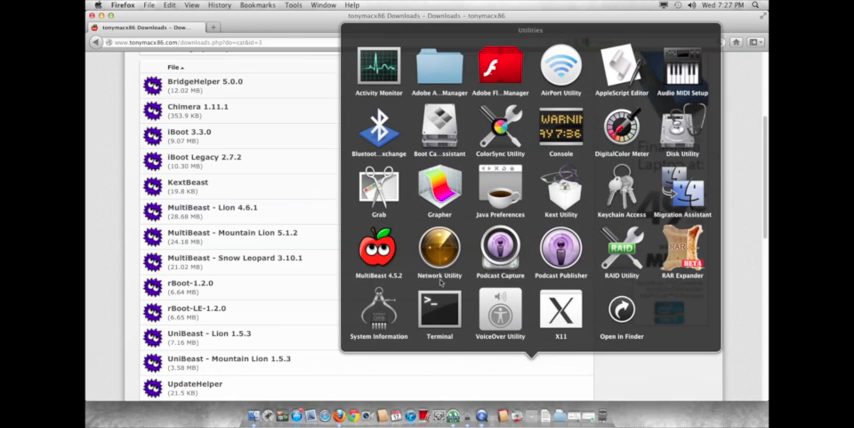
# Launch MultiBeast and continue through Introduction, Read Me and License to Custom Install.
pyautogui.doubleClick(378, 248)
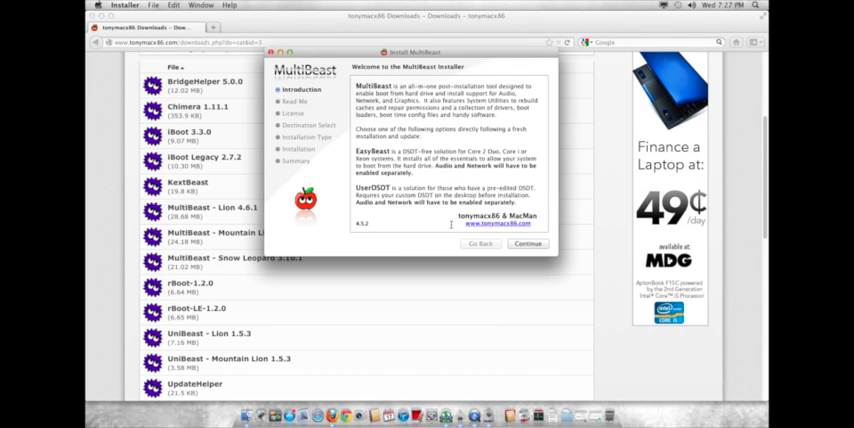
pyautogui.click(528, 244)
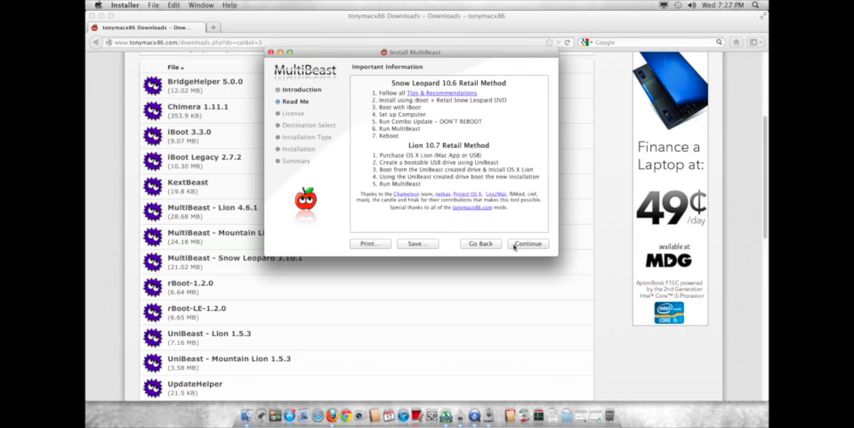
pyautogui.click(528, 244)
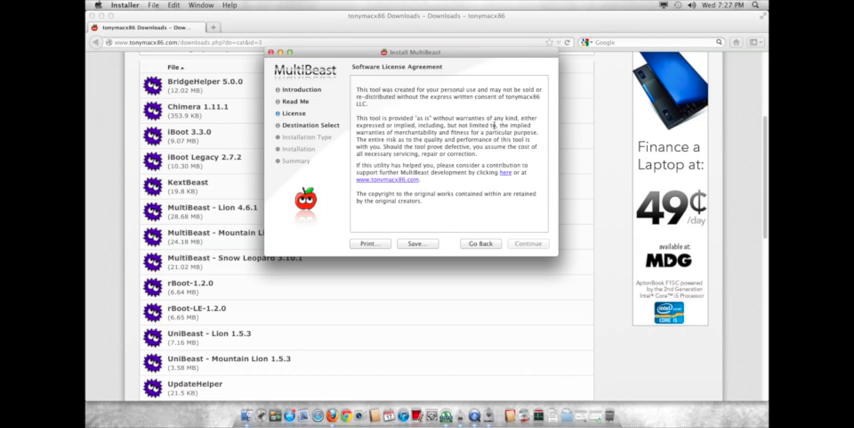
pyautogui.click(528, 244)
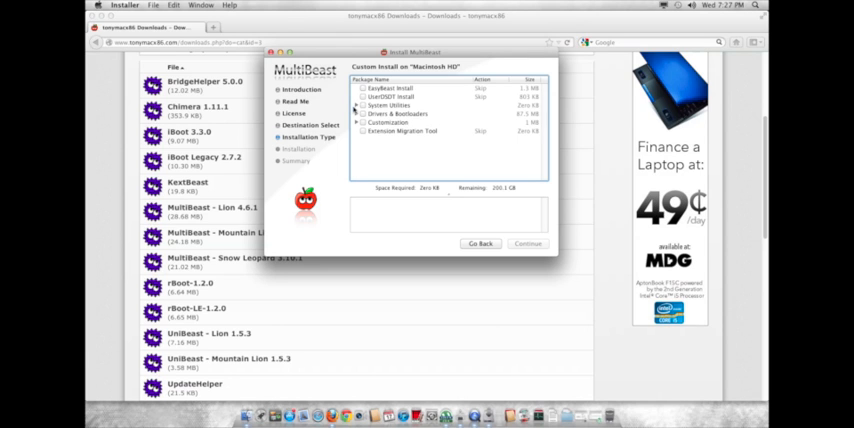
# Include System Utilities, review the Drivers & Bootloaders bootloader package, and set the System Definition to Mac mini.
pyautogui.click(390, 104)
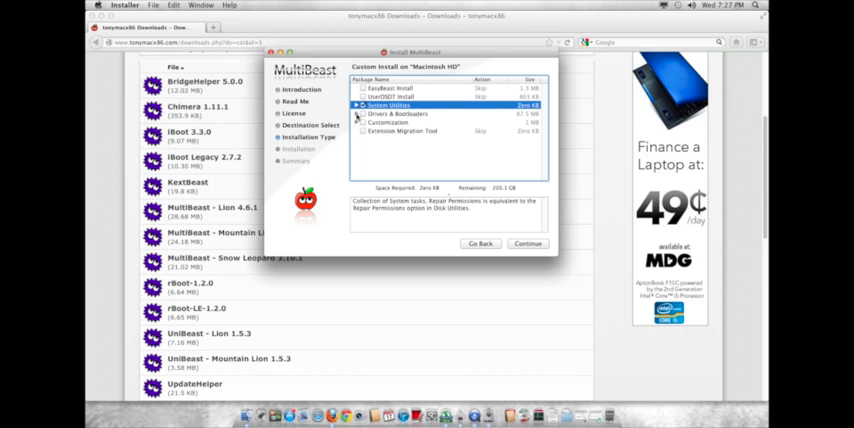
pyautogui.click(358, 112)
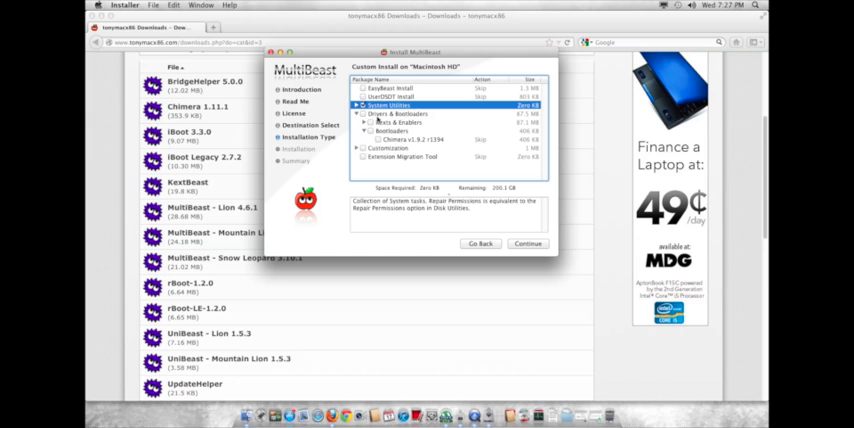
pyautogui.click(392, 130)
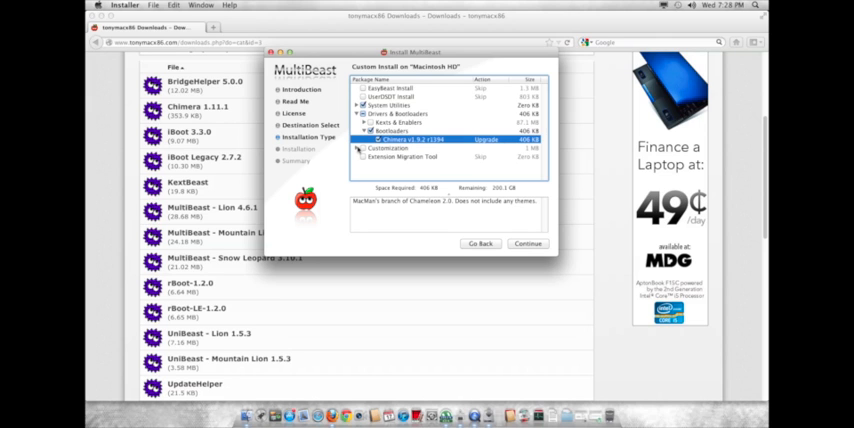
pyautogui.click(362, 148)
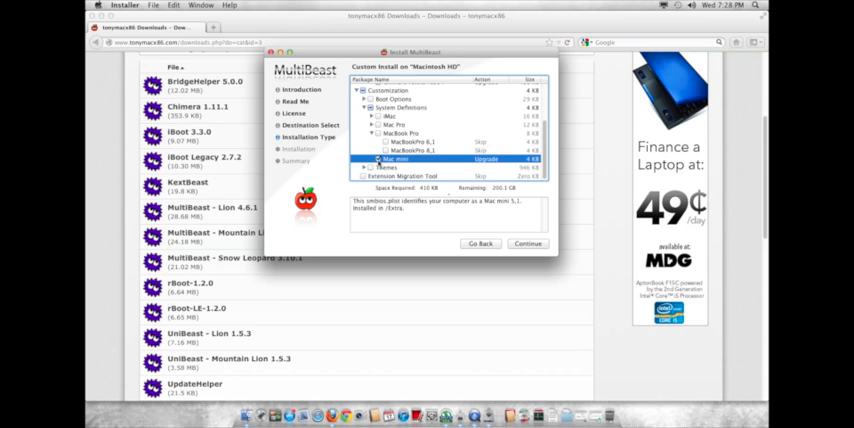
pyautogui.click(374, 148)
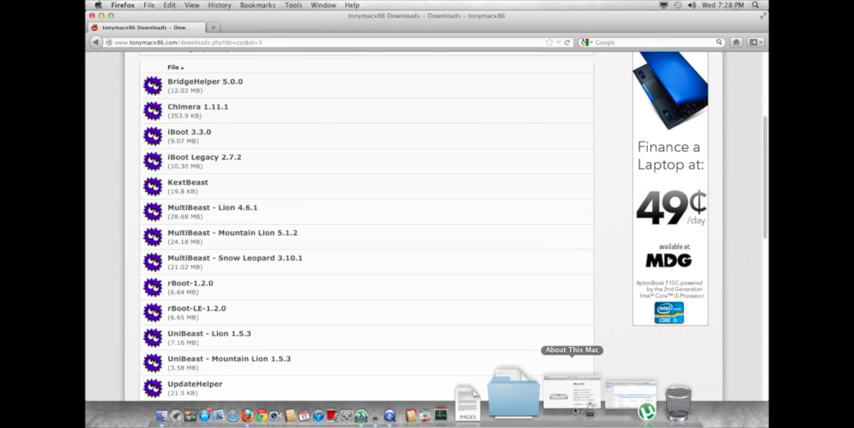
# Show About This Mac reading Mac mini with Intel HD Graphics 3000.
pyautogui.click(572, 350)
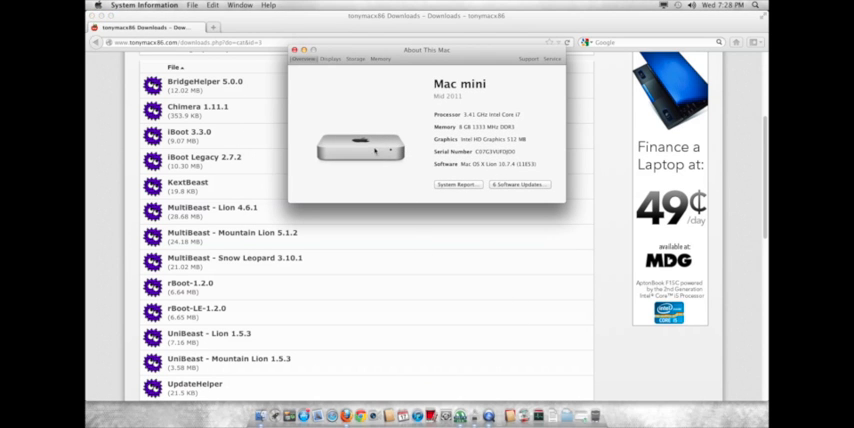
pyautogui.moveTo(466, 140)
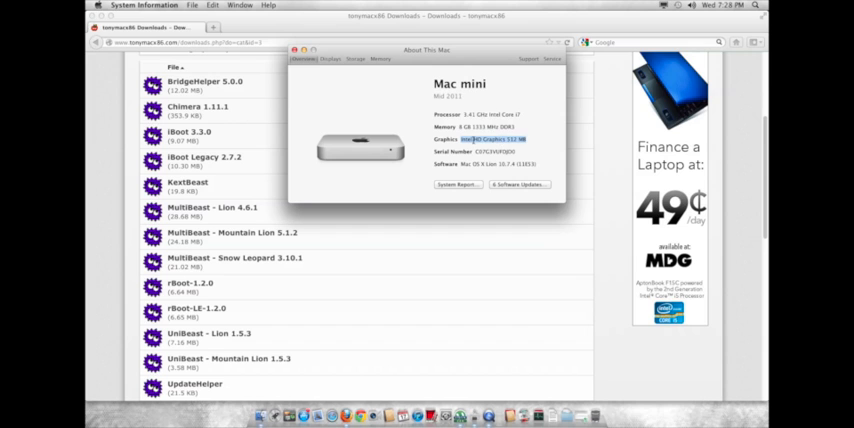
pyautogui.click(664, 6)
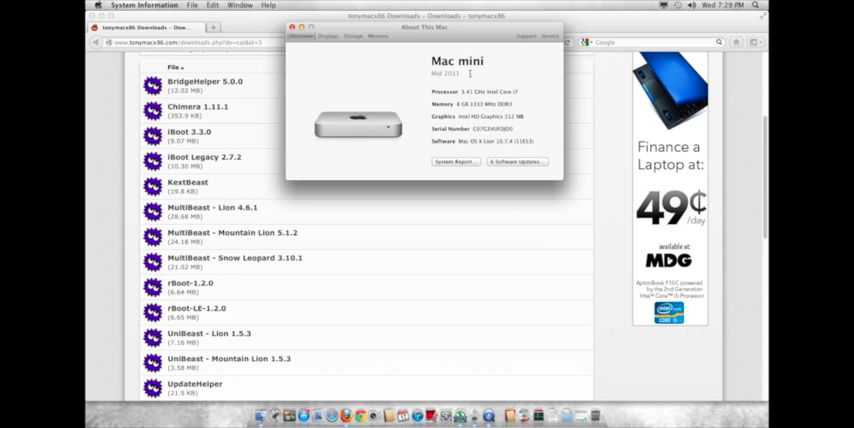
pyautogui.moveTo(568, 260)
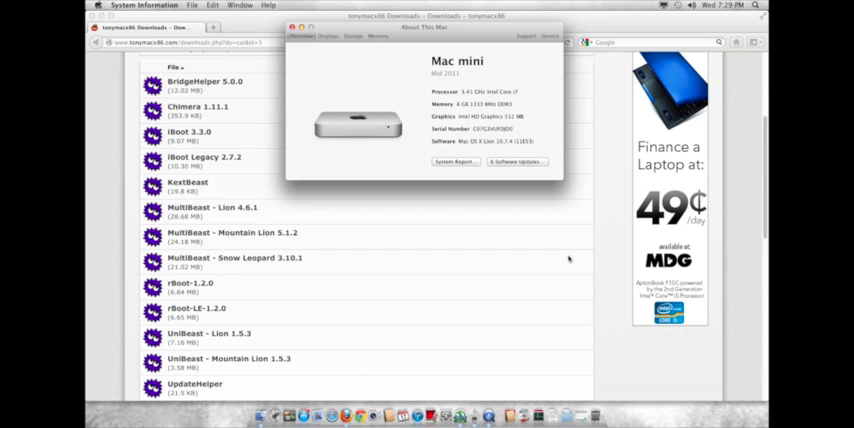